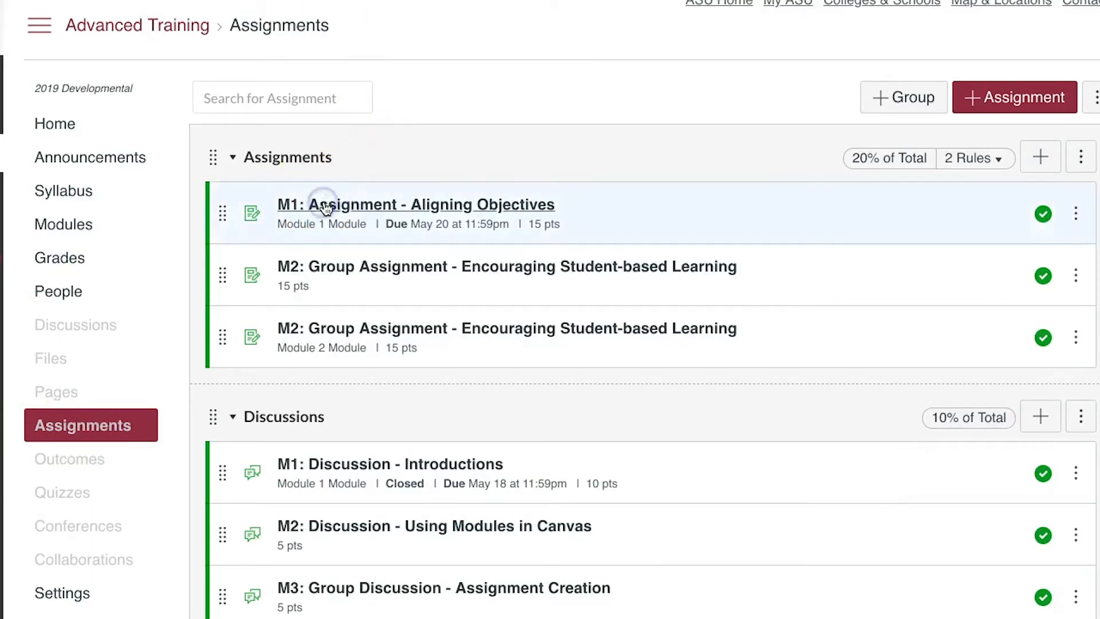
Open the 'M1: Assignment - Aligning Objectives' assignment from the Assignments list
left_click(414, 204)
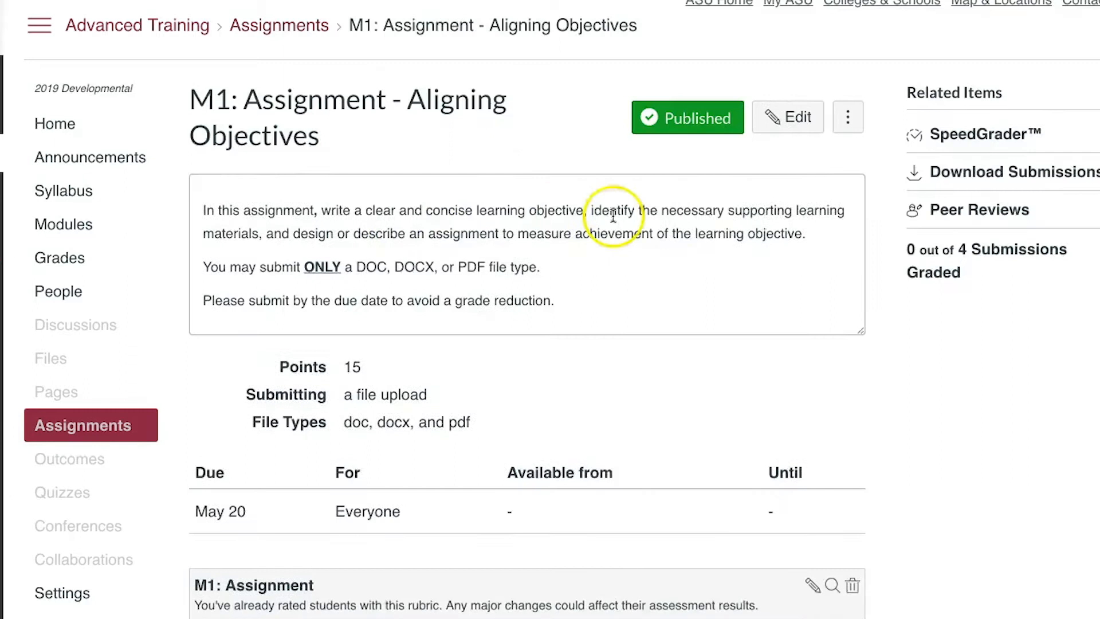
mouse_move(982, 218)
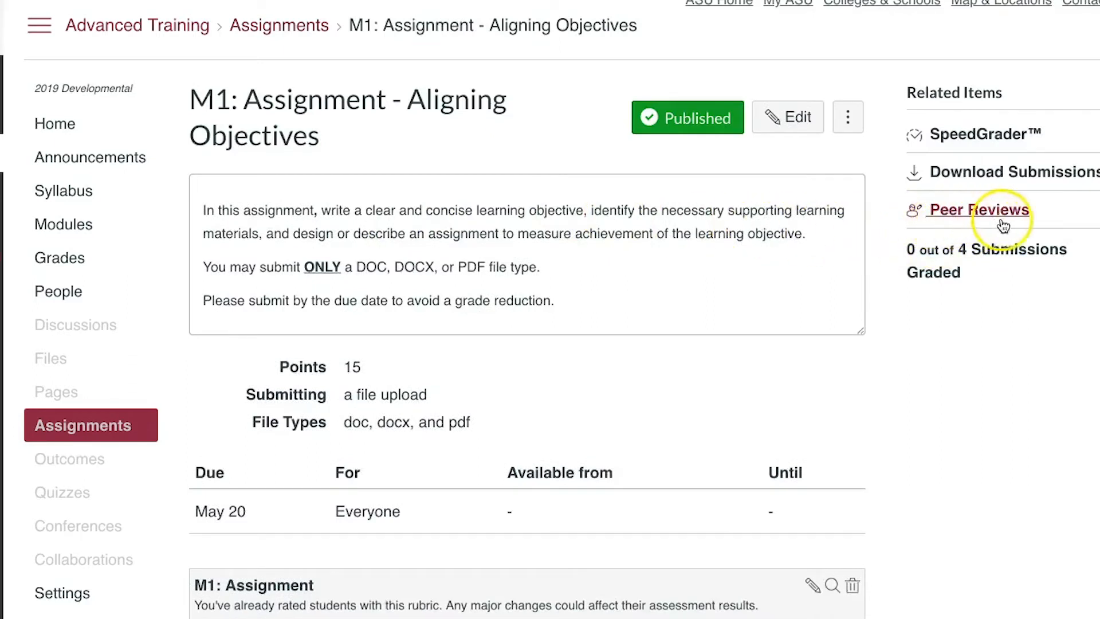
mouse_move(1006, 233)
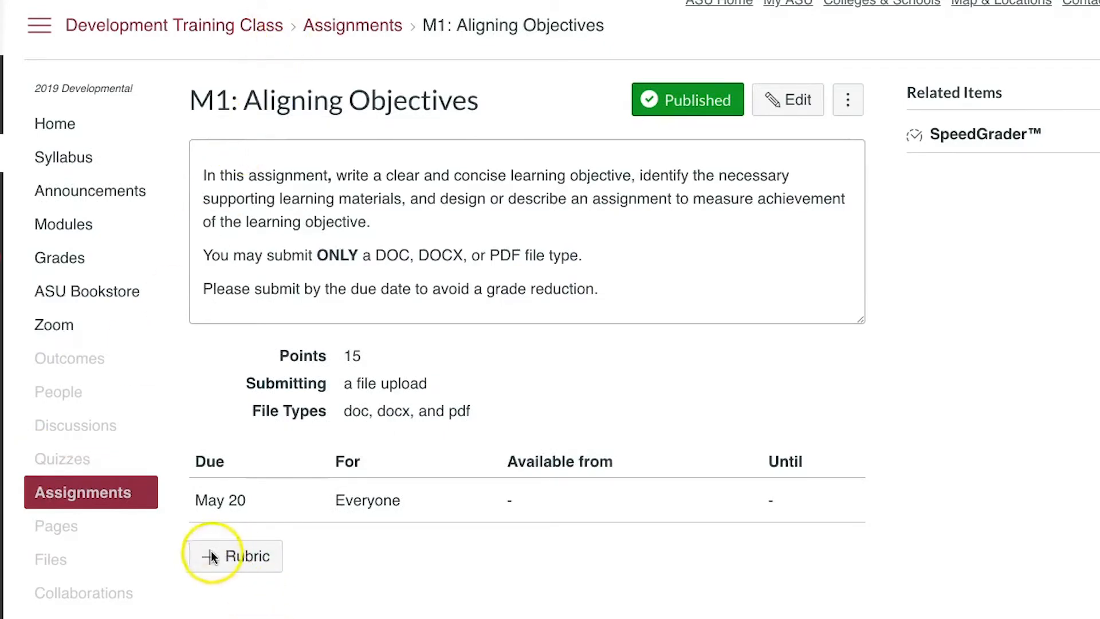
Attach the existing 'M1: Assignment' rubric from the sandbox course to the assignment
left_click(239, 556)
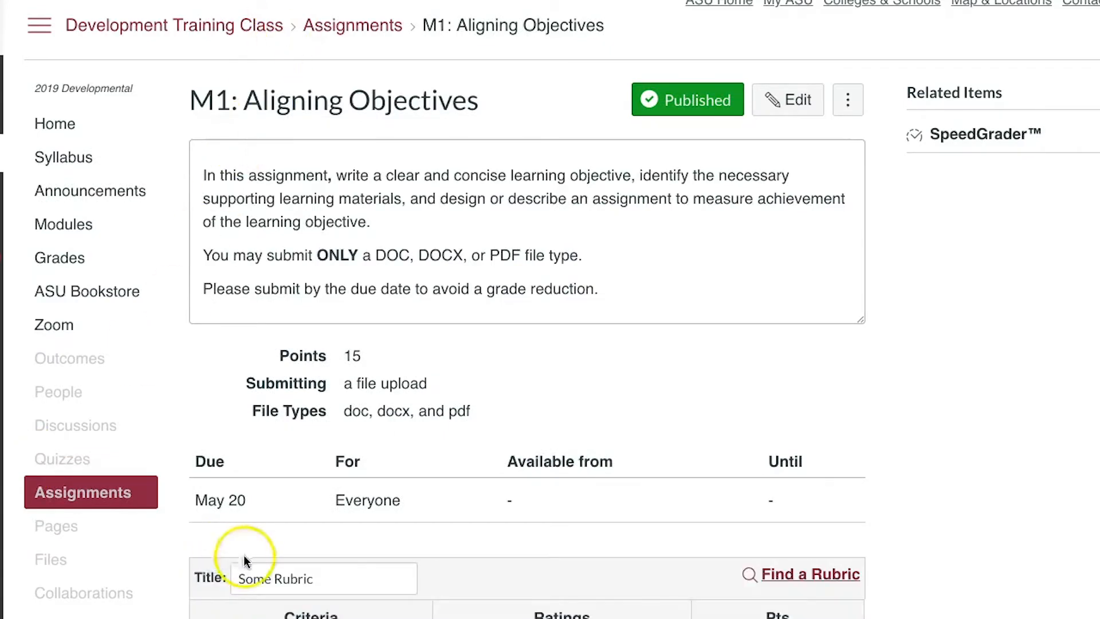
scroll("down", 3)
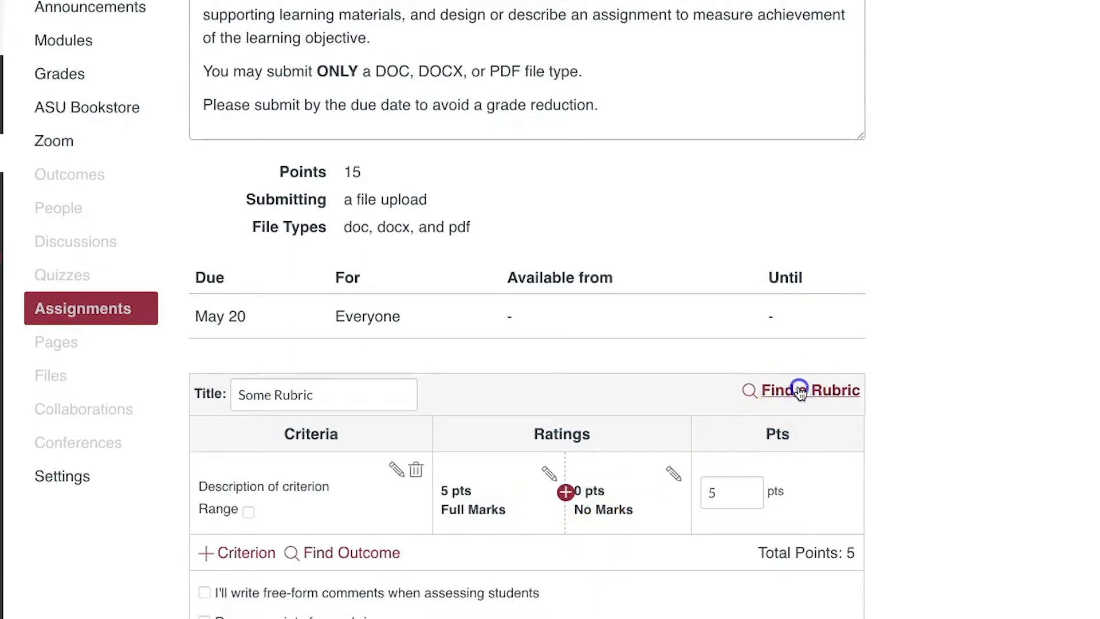
left_click(815, 390)
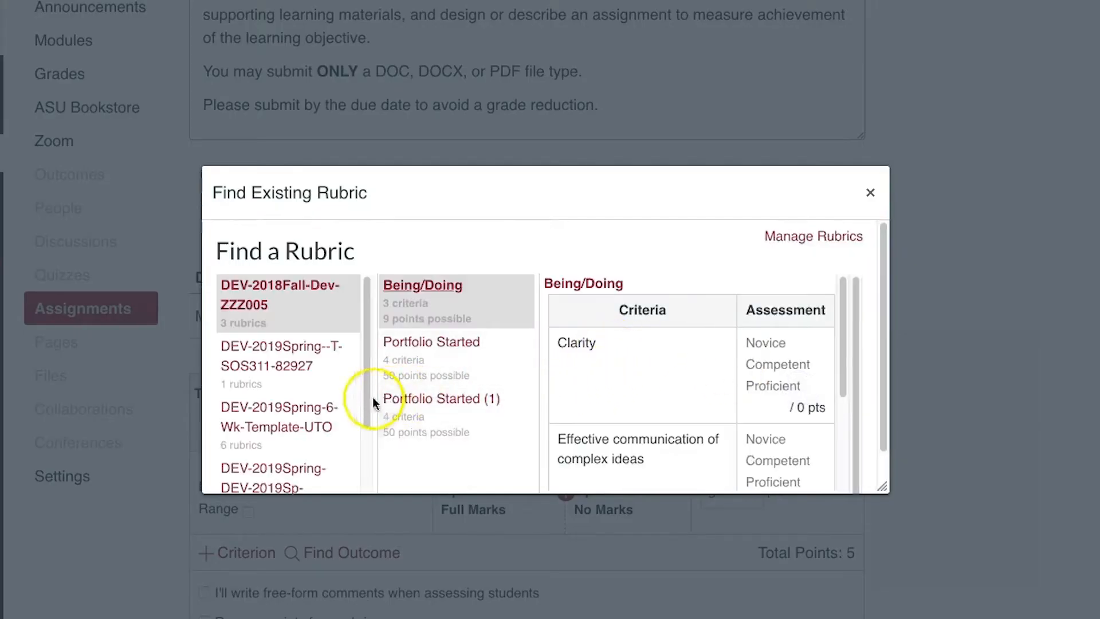
scroll("down", 3)
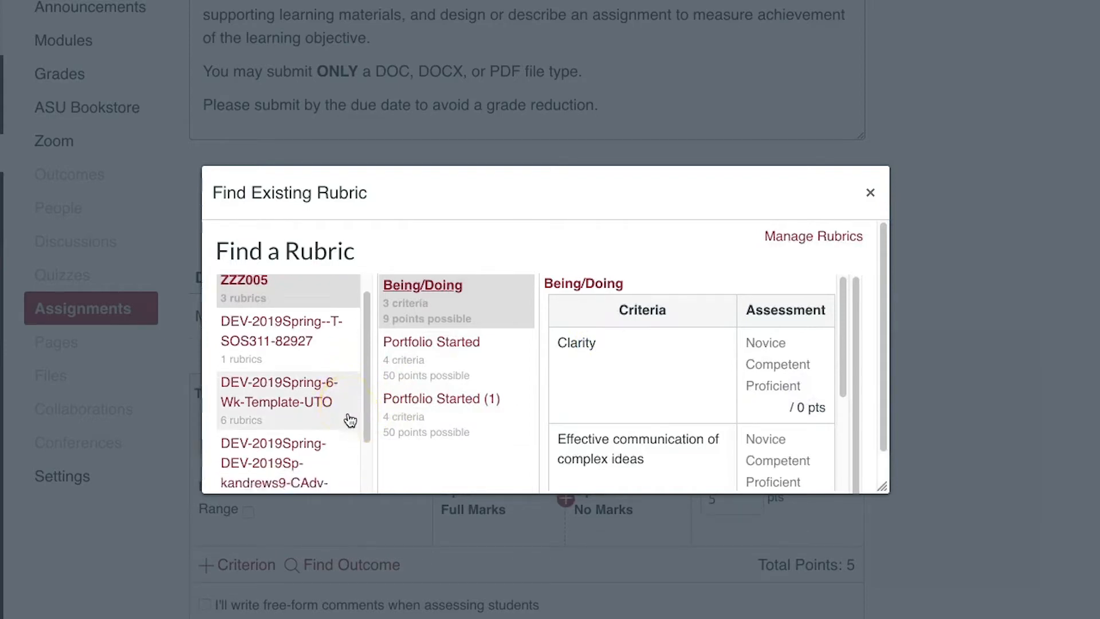
scroll("down", 3)
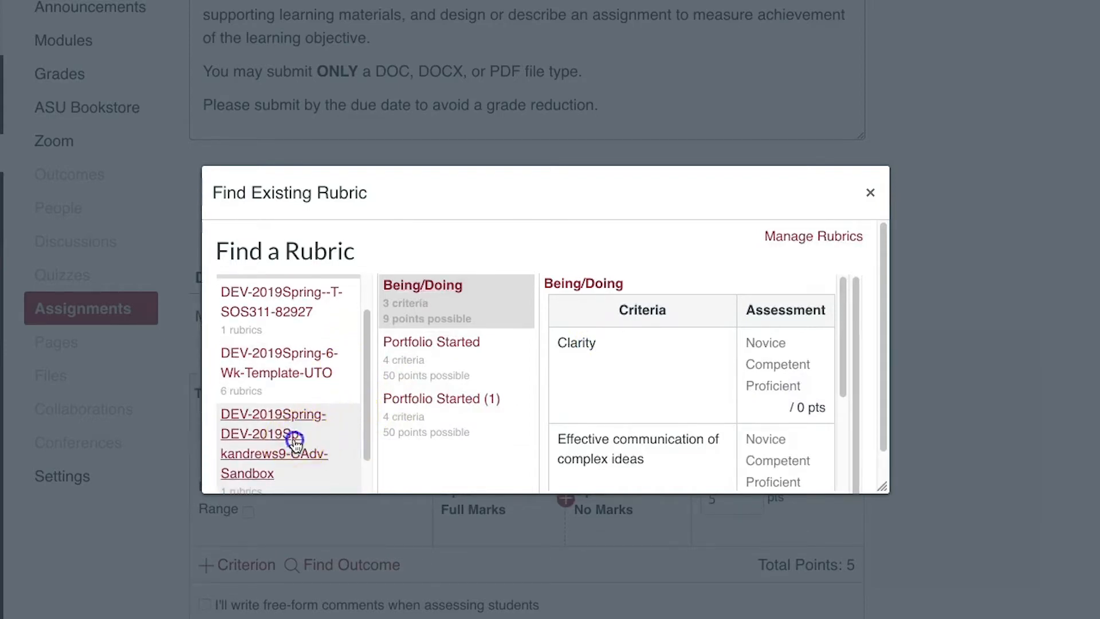
left_click(273, 443)
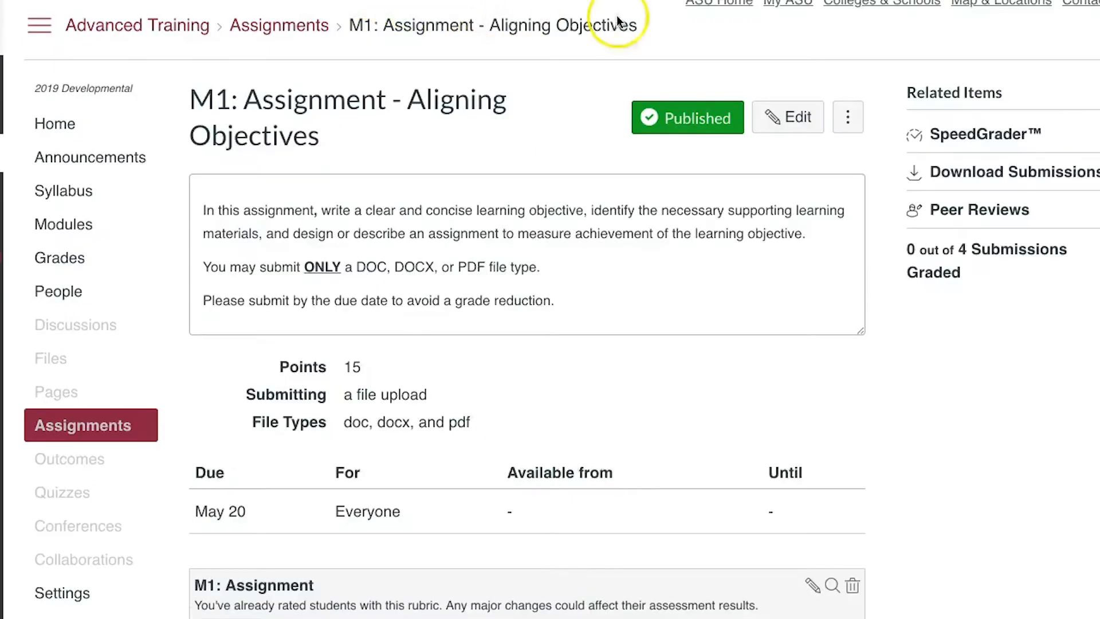
mouse_move(1066, 159)
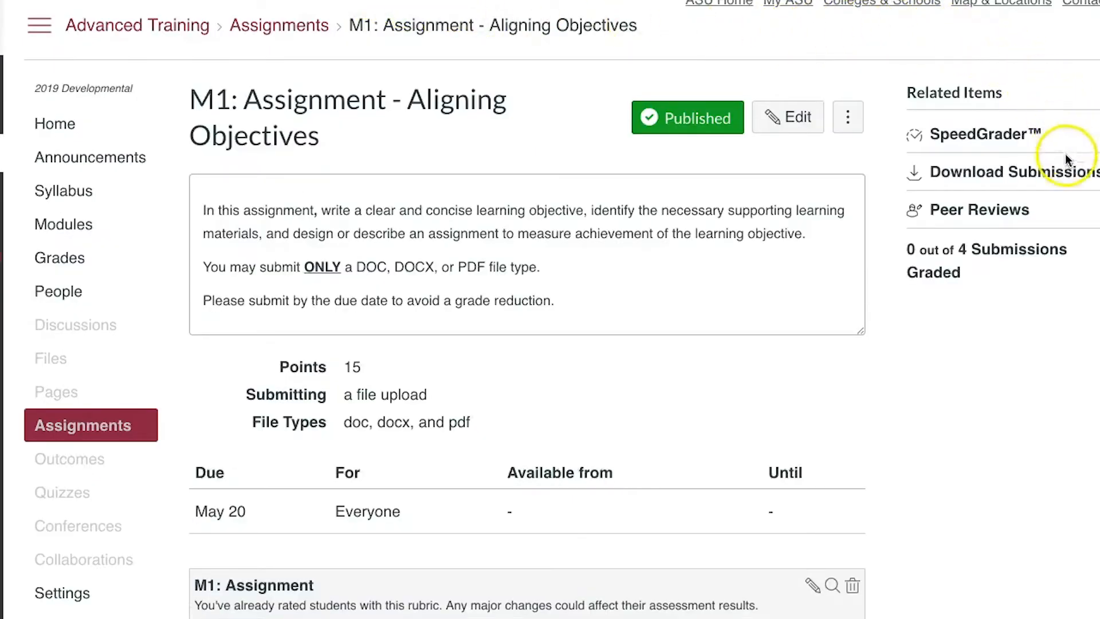
mouse_move(932, 210)
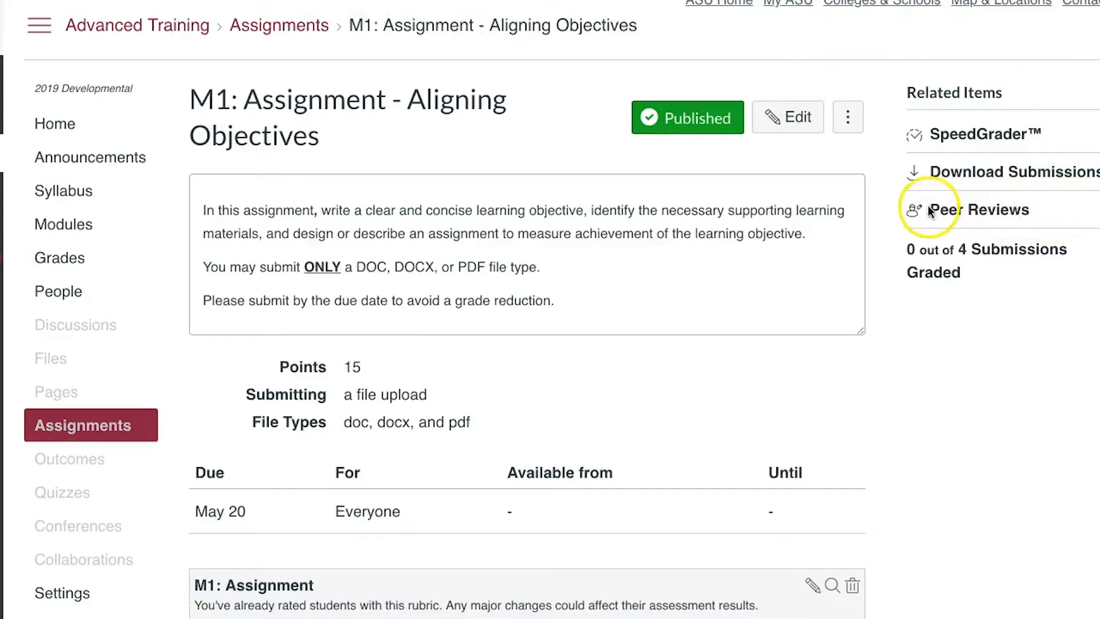
Open the assignment's Peer Reviews in SpeedGrader from Related Items
left_click(982, 210)
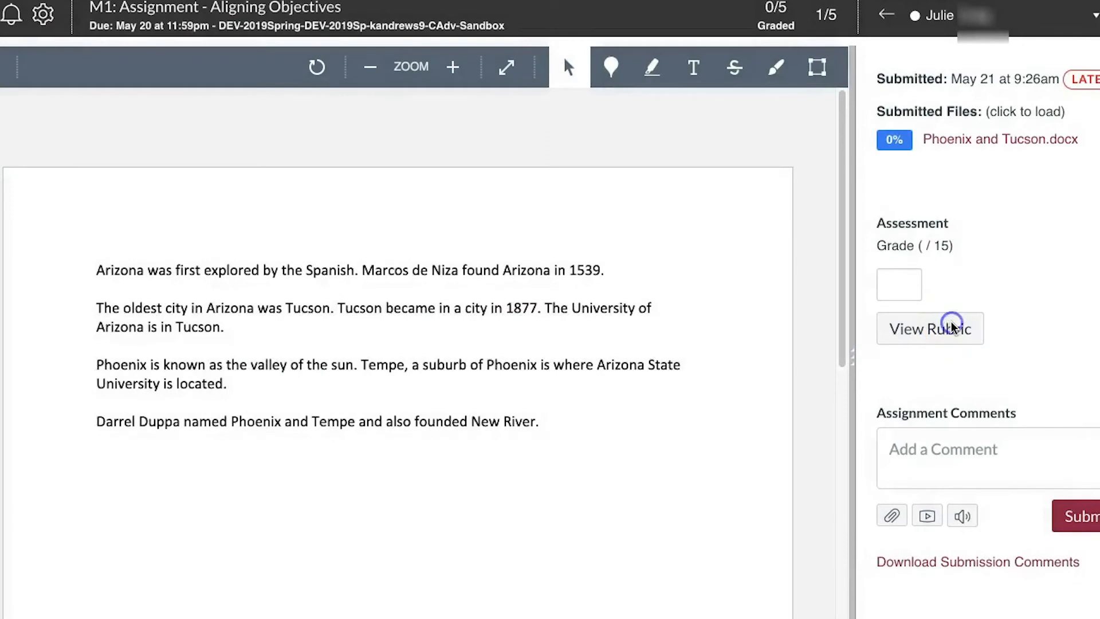
Show the rubric: Content, Critical Thinking and Grammar & Style each rated 5 pts
left_click(929, 328)
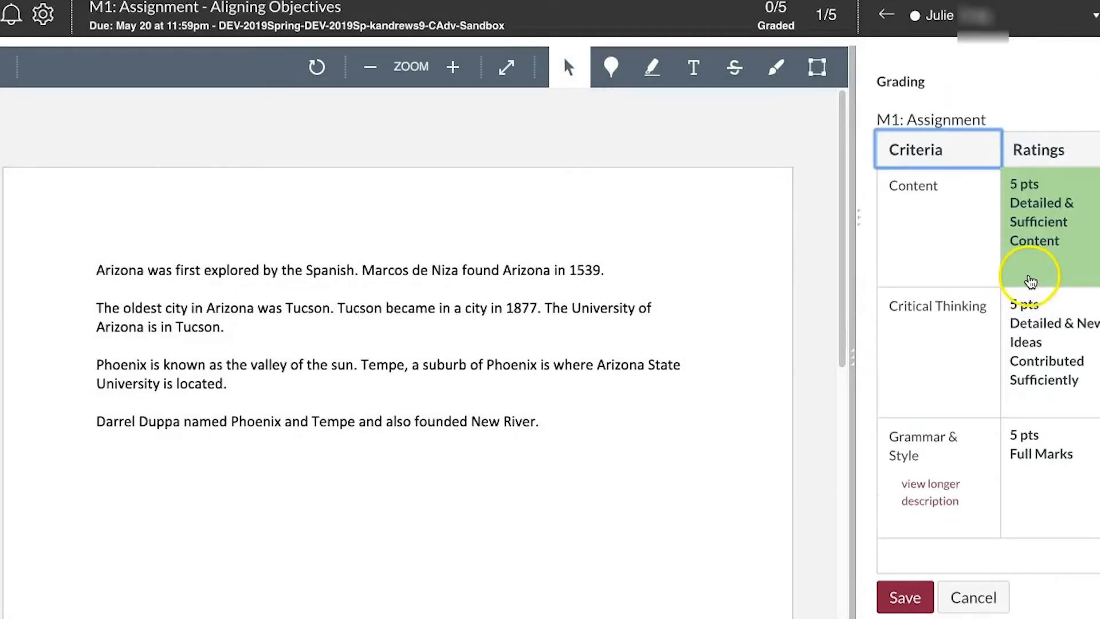
scroll("up", 3)
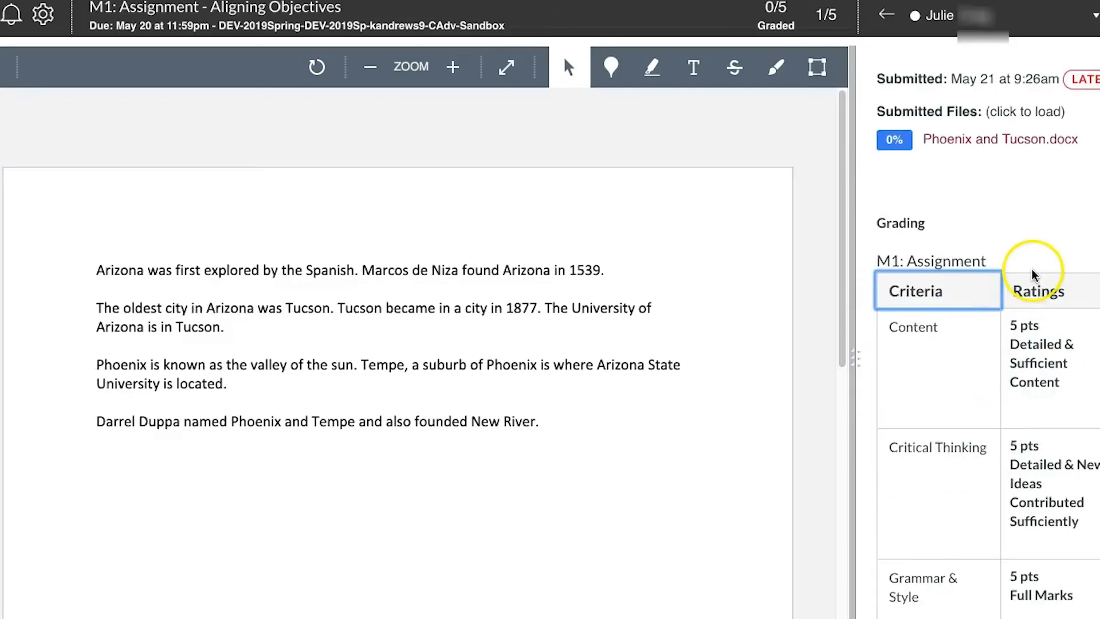
mouse_move(1004, 265)
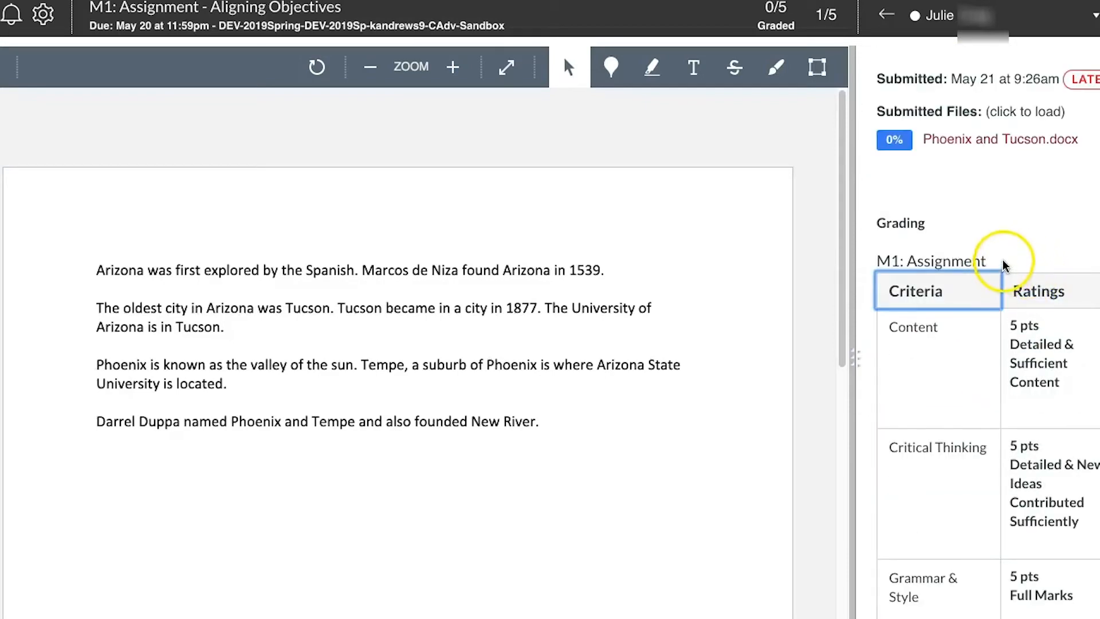
mouse_move(1017, 262)
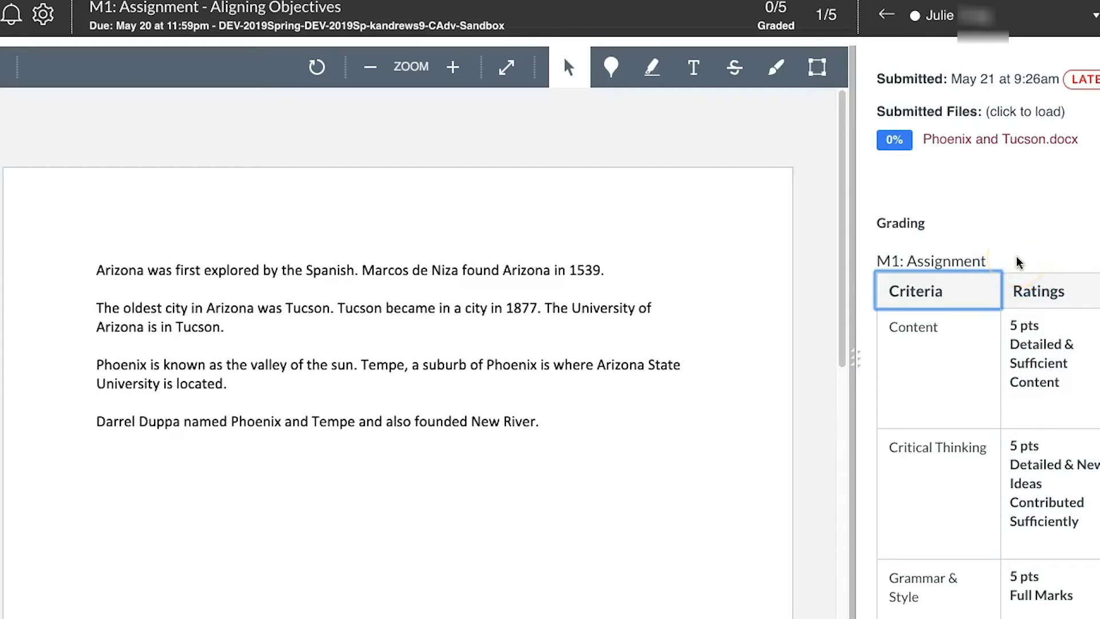
mouse_move(1028, 256)
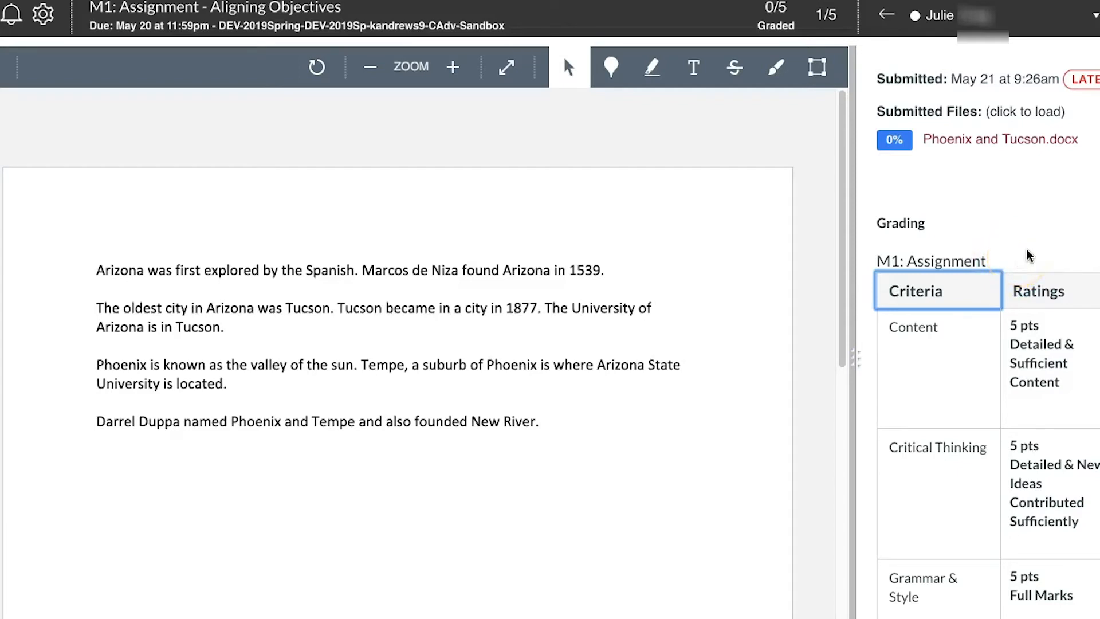